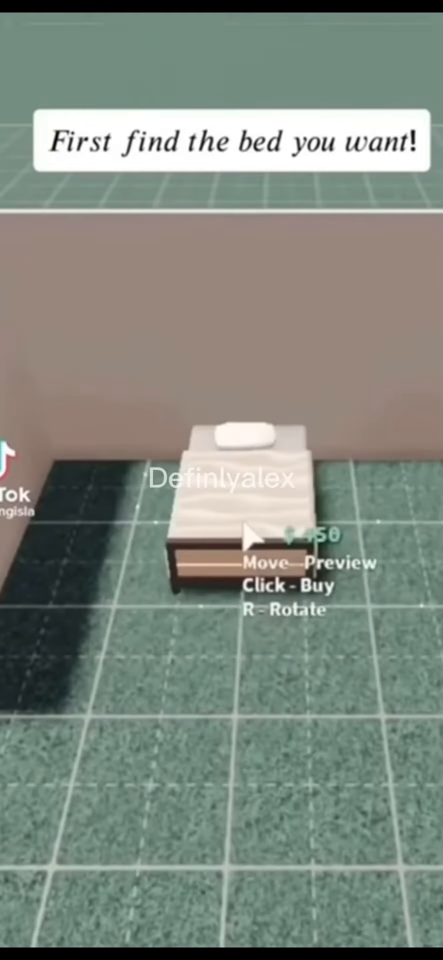
Buy the selected bed and place it in the room.
left_click(248, 541)
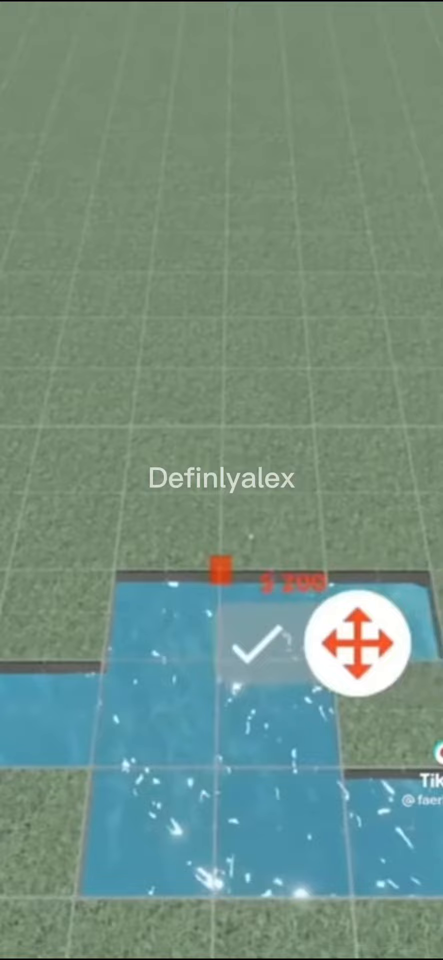
Place a wall beside the pool and give it the Grass material.
left_click(260, 651)
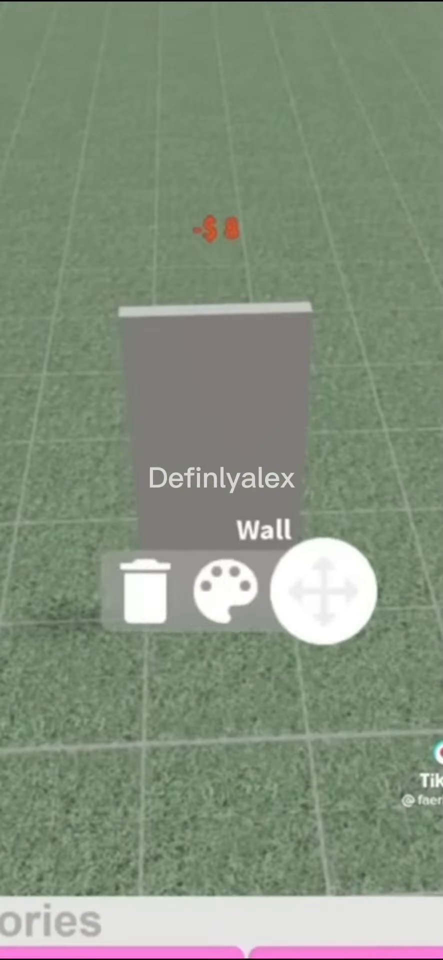
left_click(223, 589)
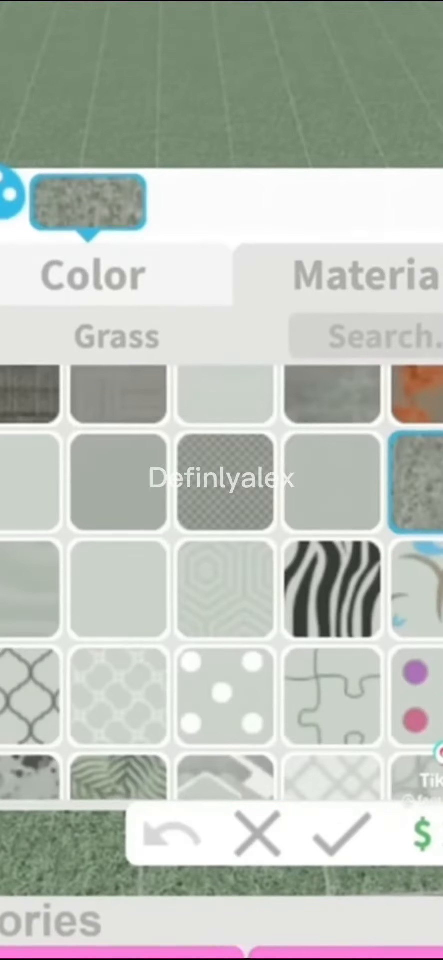
left_click(339, 839)
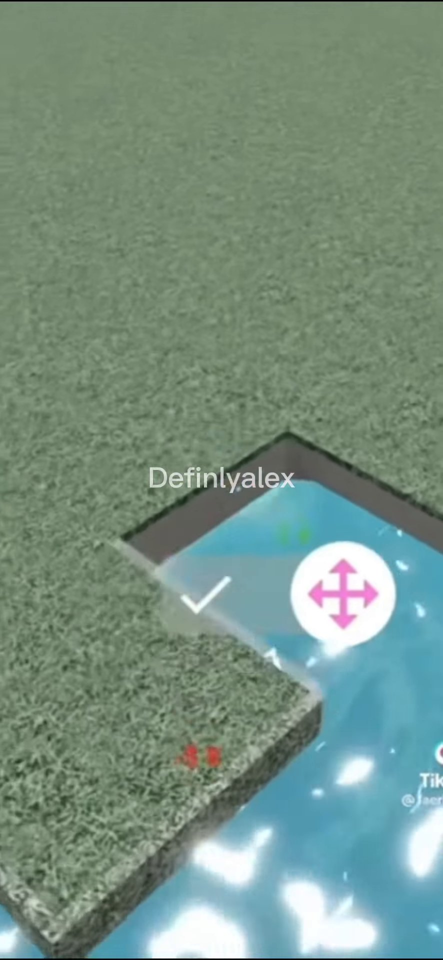